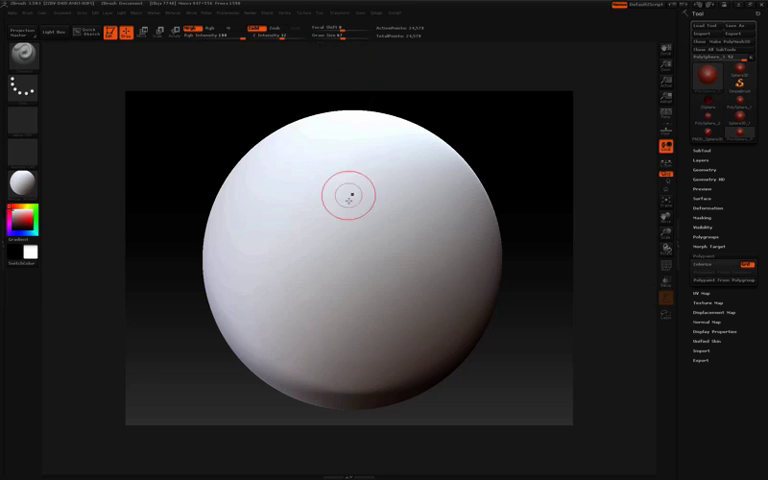
mouse_move(352, 228)
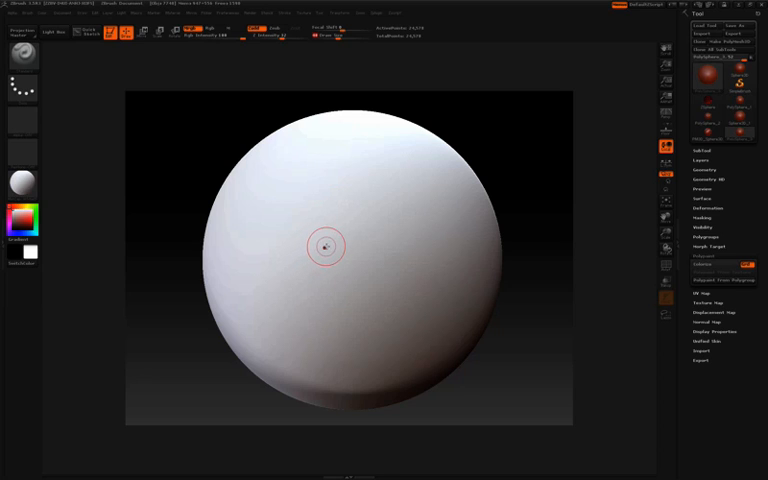
mouse_move(340, 244)
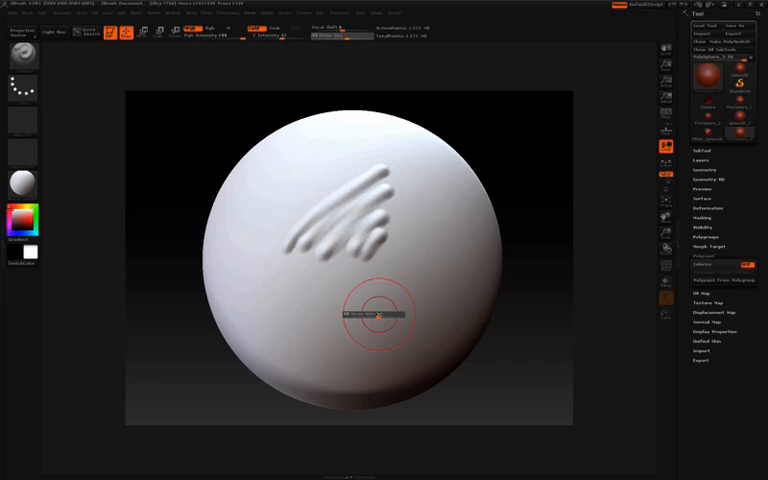
Step: With Zadd and a larger Draw Size, sculpt a test stroke then a thick raised stroke across the sphere's upper left
left_click_drag(380, 316, 360, 340)
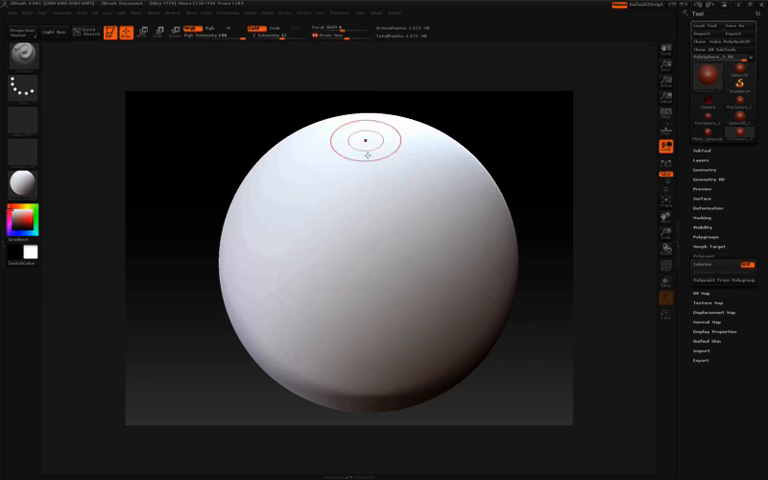
mouse_move(368, 240)
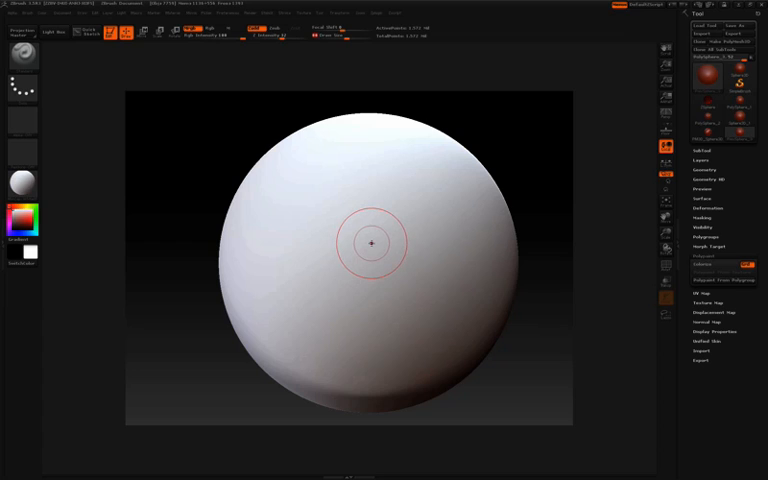
mouse_move(372, 224)
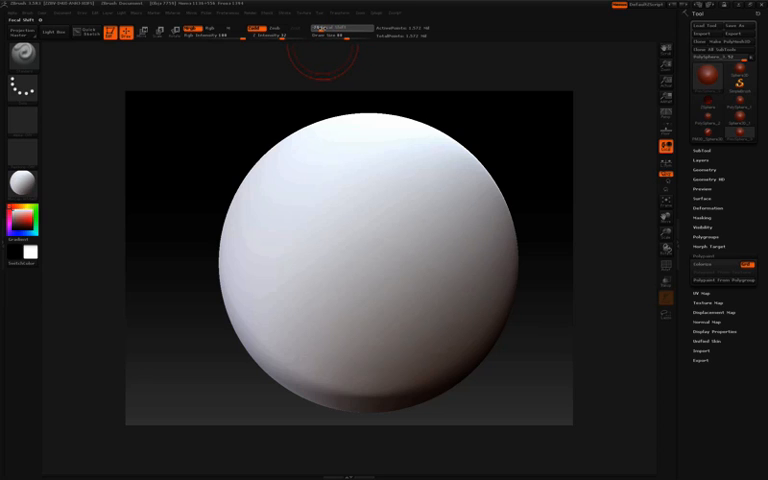
mouse_move(332, 228)
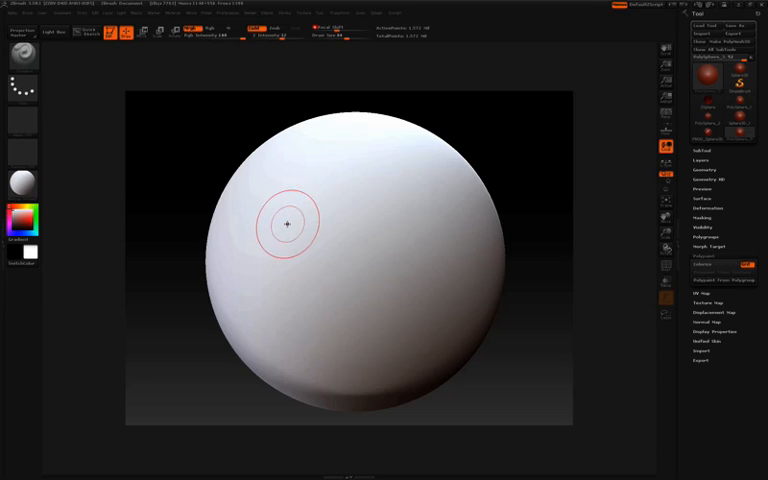
left_click(288, 222)
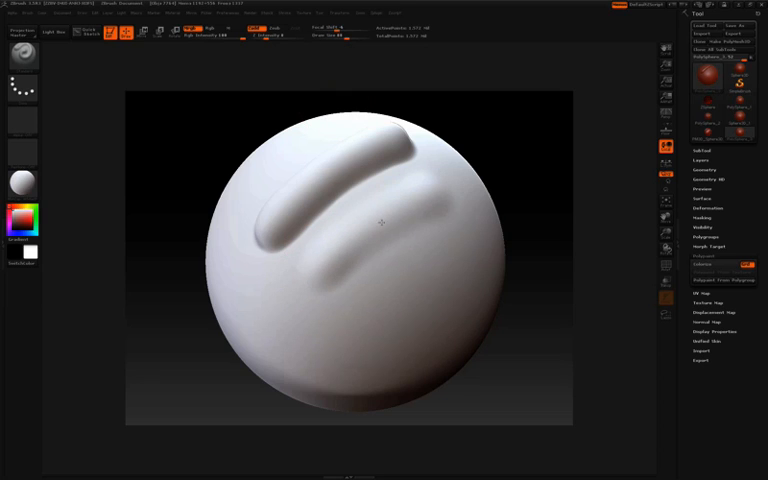
left_click_drag(390, 224, 340, 256)
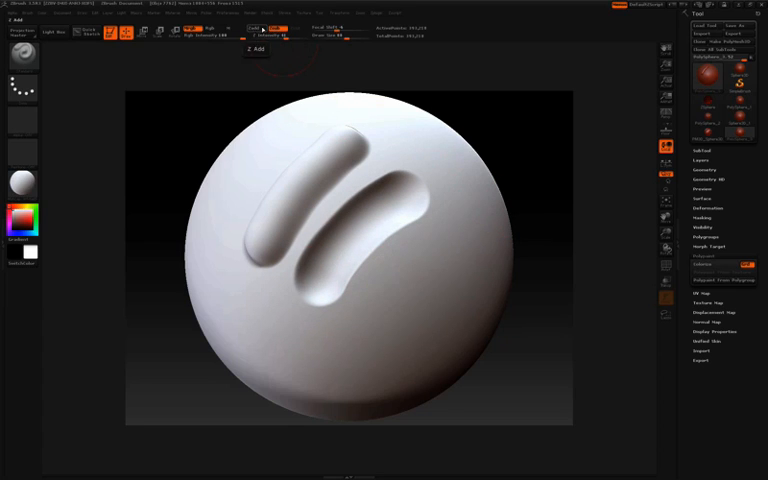
Step: Toggle Zadd/Zsub and sculpt several raised strokes across the lower right of the sphere
left_click(268, 28)
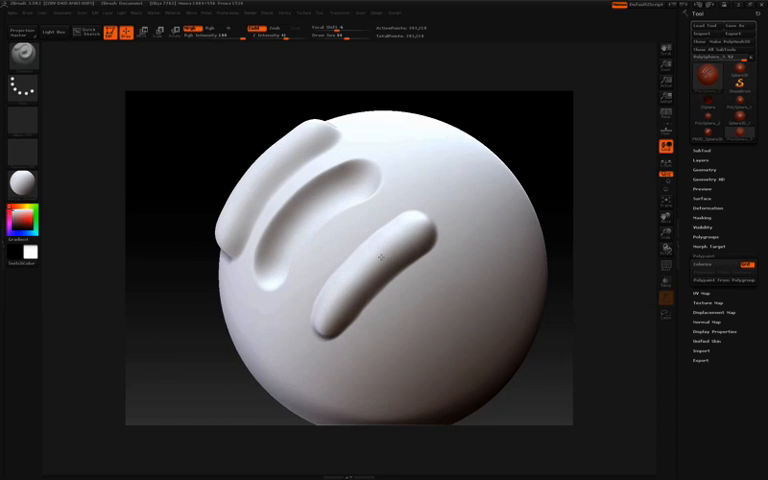
left_click_drag(390, 260, 410, 224)
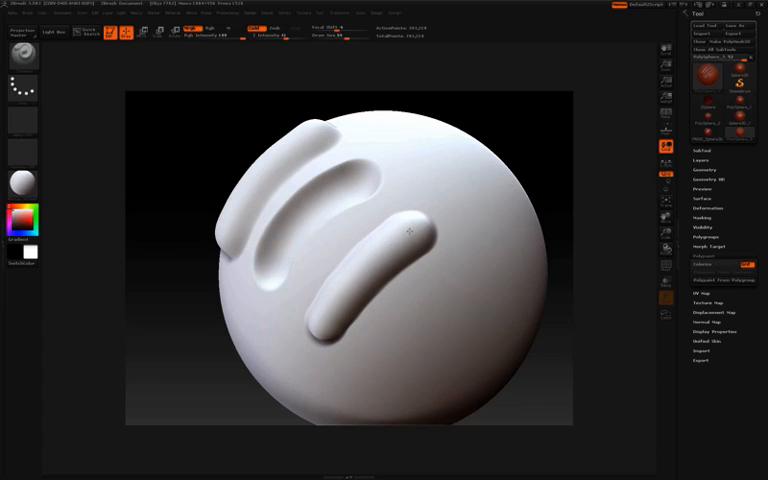
left_click_drag(400, 230, 336, 316)
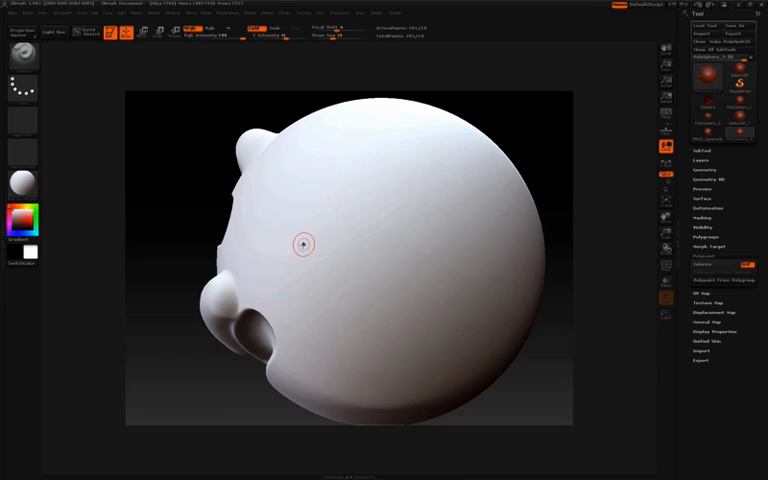
left_click_drag(300, 244, 330, 216)
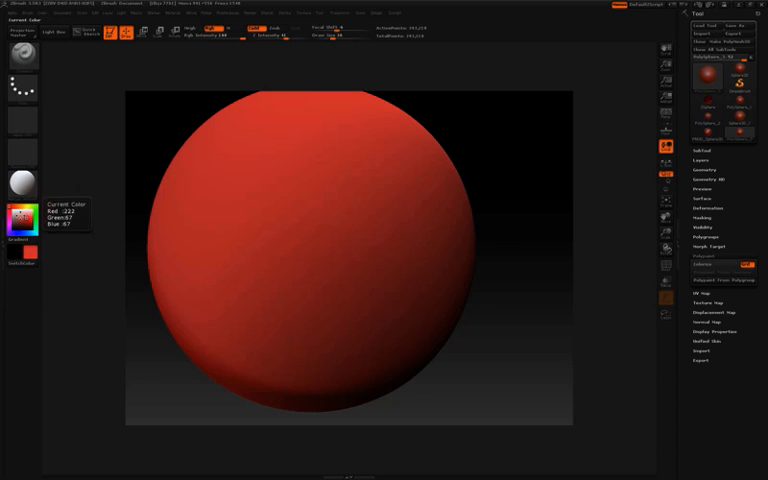
Step: Set the active painting colour to white so the red sphere turns white
left_click(18, 224)
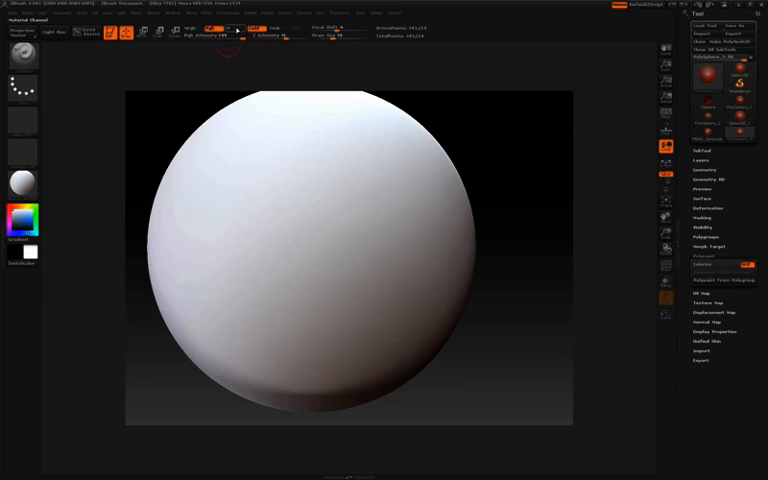
mouse_move(236, 40)
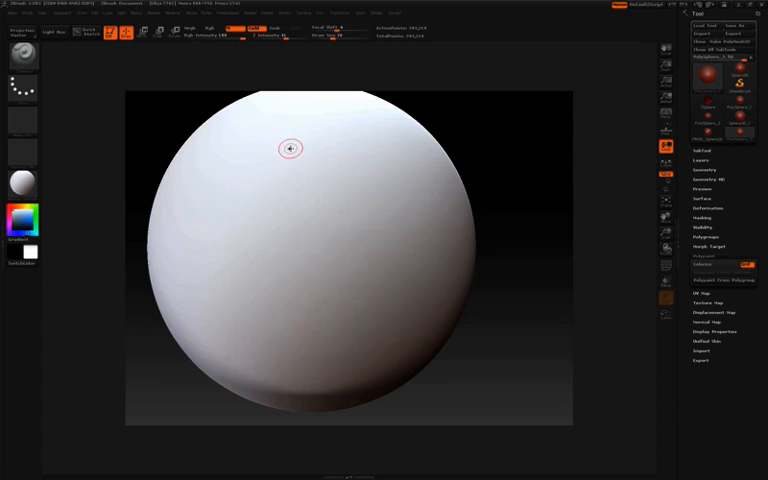
mouse_move(332, 212)
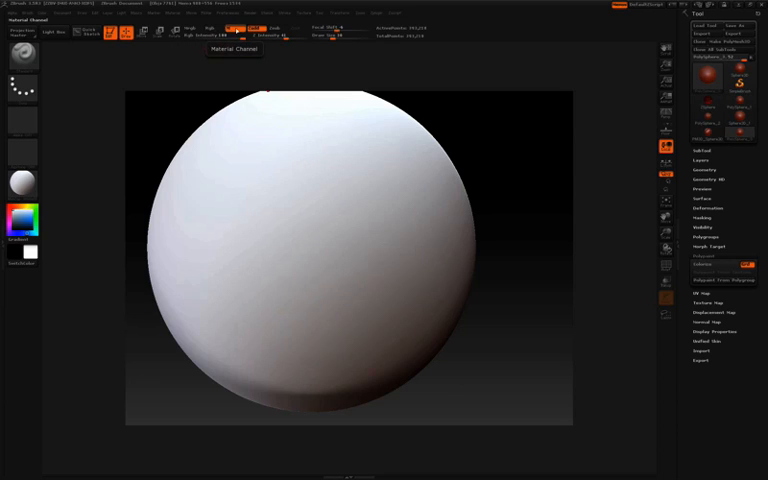
mouse_move(248, 46)
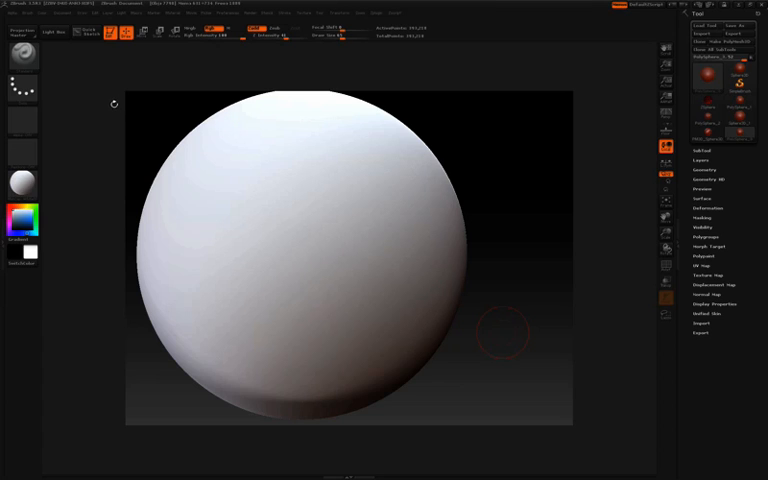
left_click(22, 56)
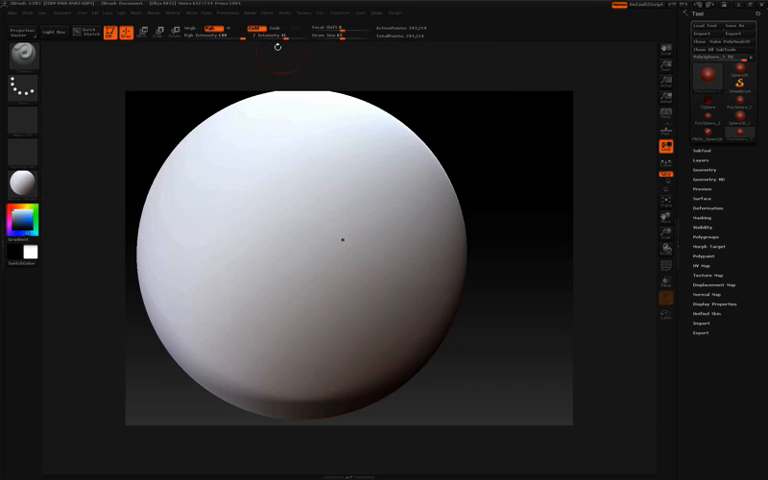
left_click(16, 56)
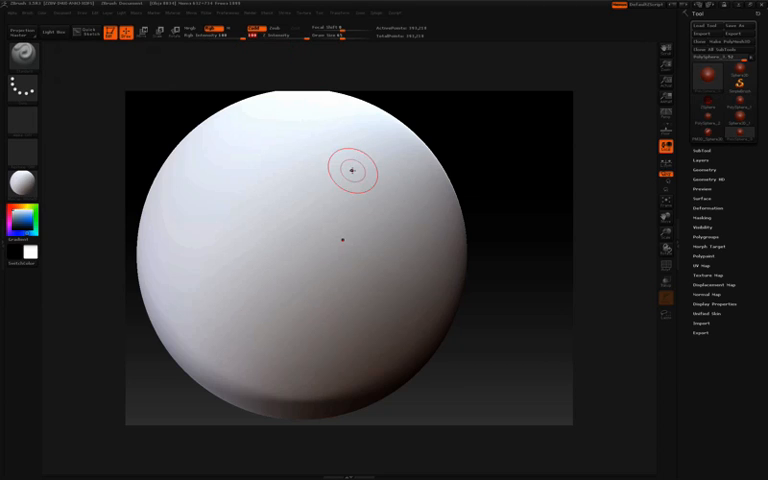
mouse_move(342, 172)
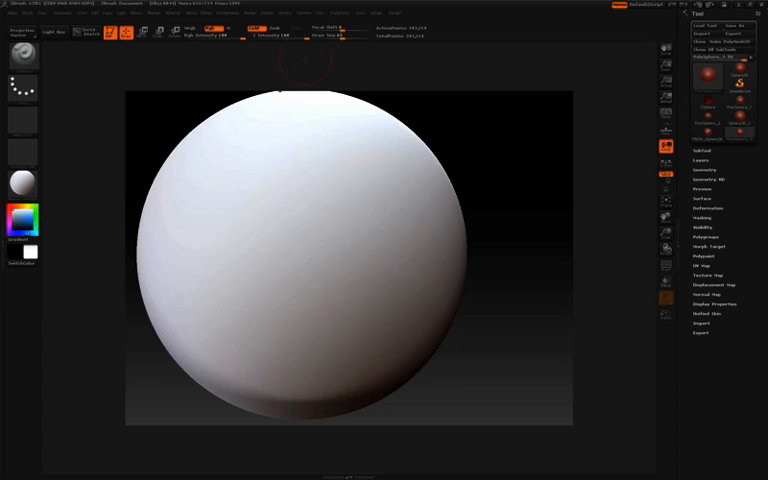
mouse_move(296, 72)
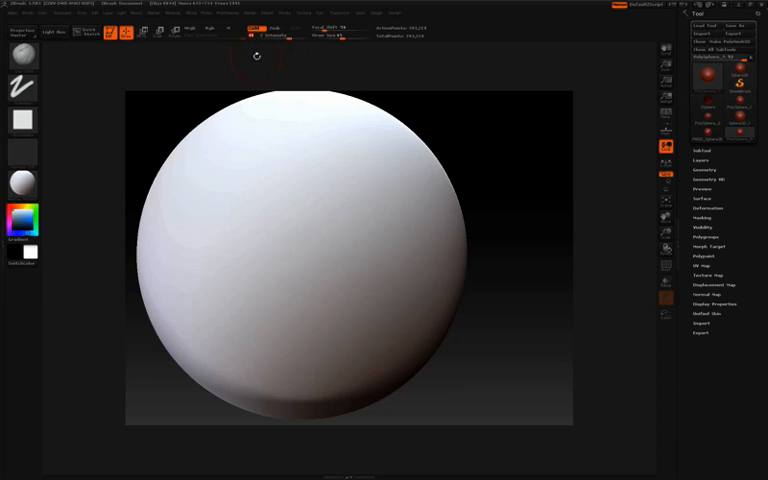
mouse_move(268, 132)
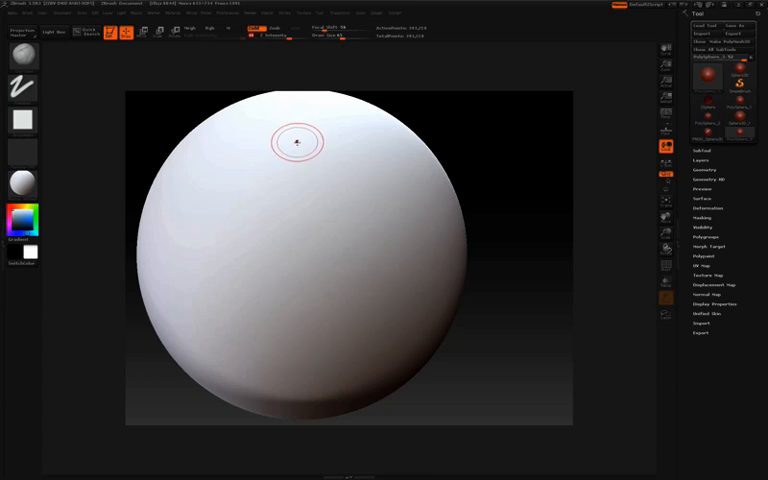
mouse_move(230, 224)
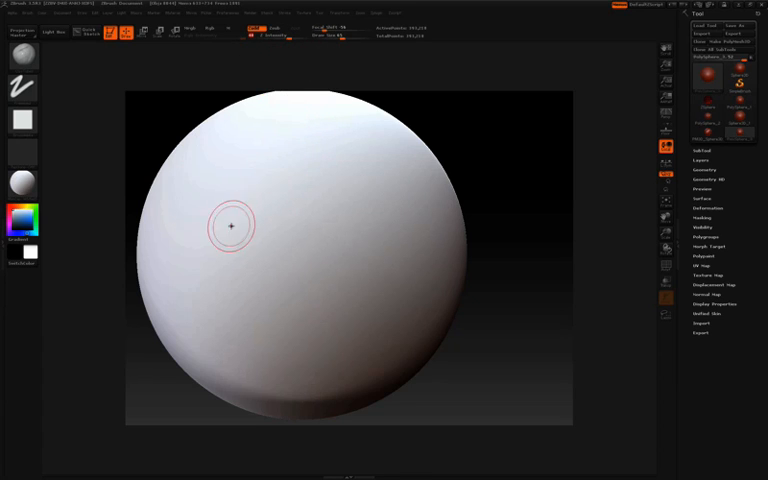